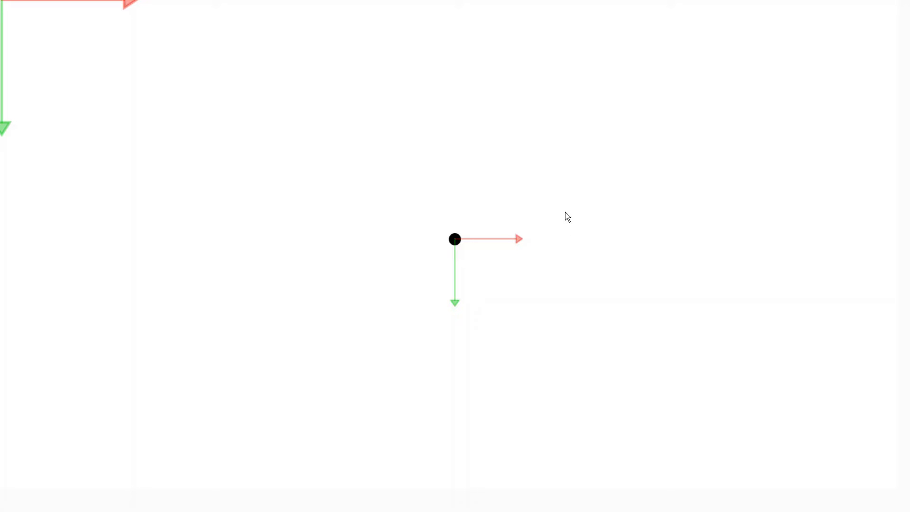
mouse_move(551, 243)
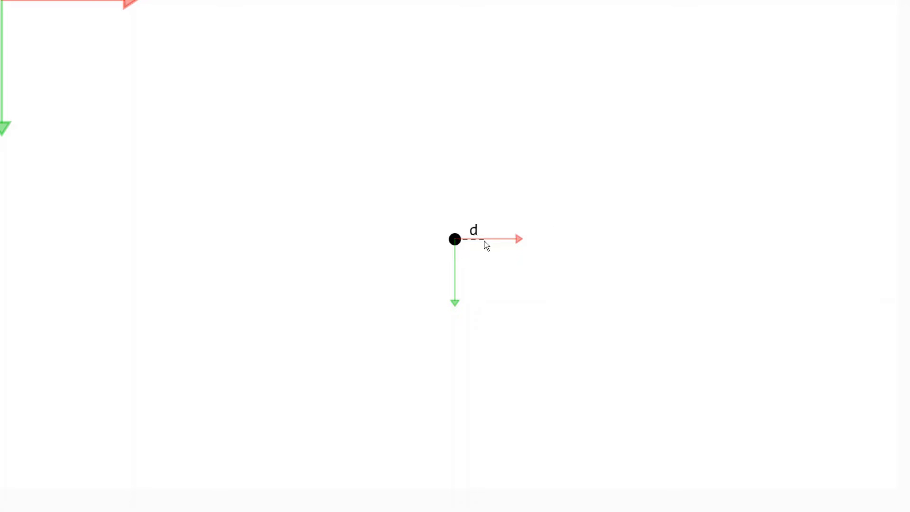
Step: Stretch the dashed d line rightward and place the target point at its end
left_click_drag(485, 244, 686, 245)
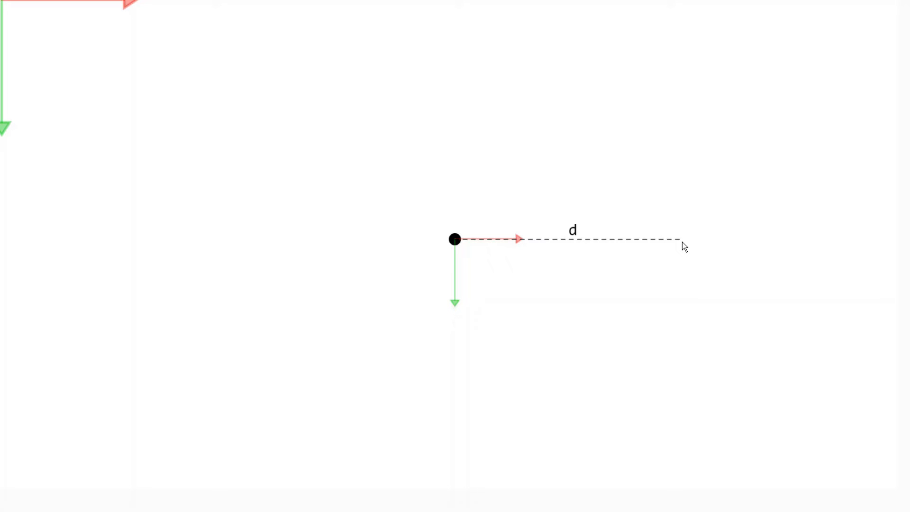
left_click(681, 250)
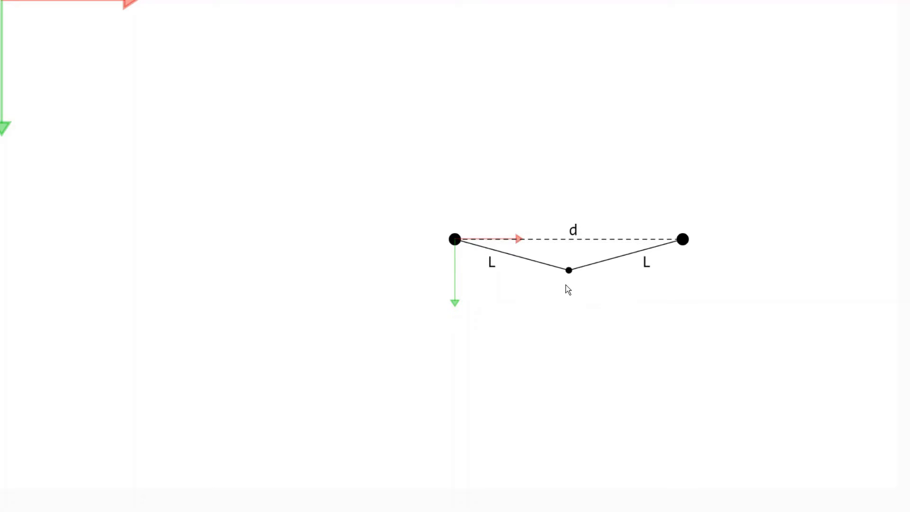
Step: Pull the elbow down to deepen the triangle and shift the target point
left_click_drag(568, 269, 569, 372)
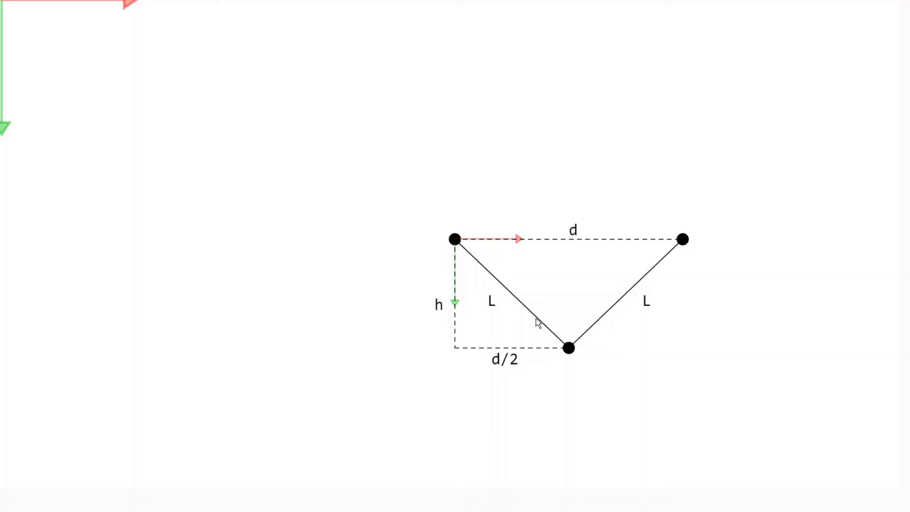
mouse_move(461, 292)
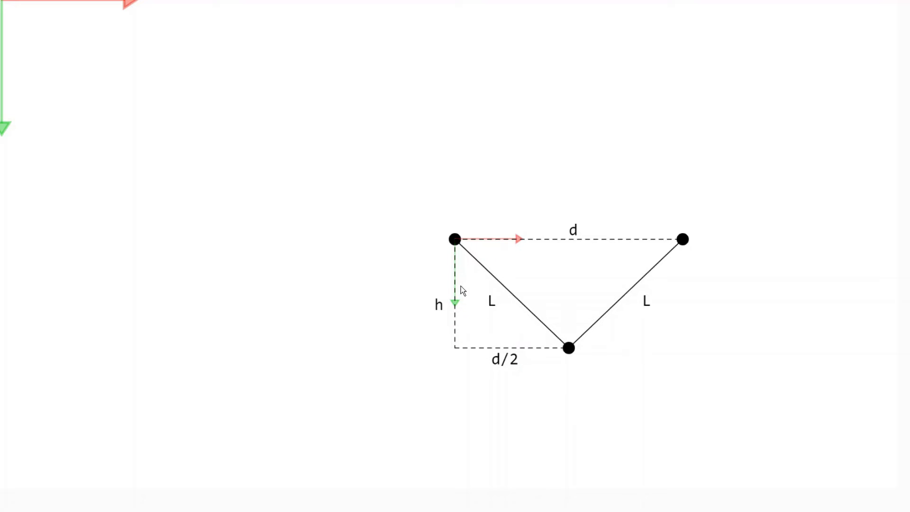
mouse_move(446, 318)
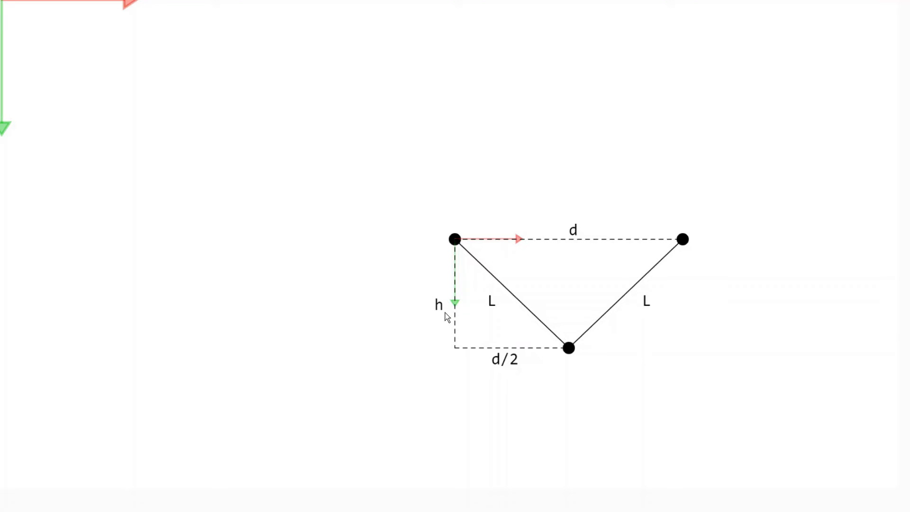
mouse_move(467, 261)
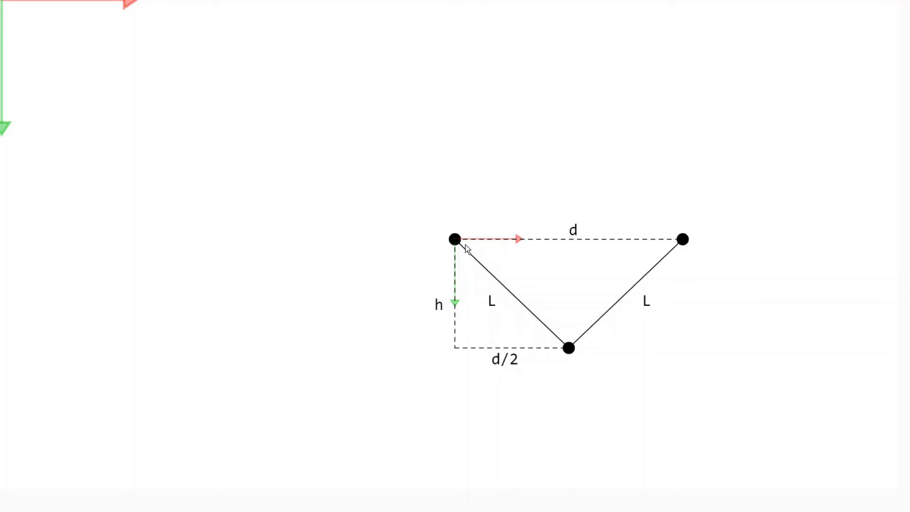
mouse_move(637, 242)
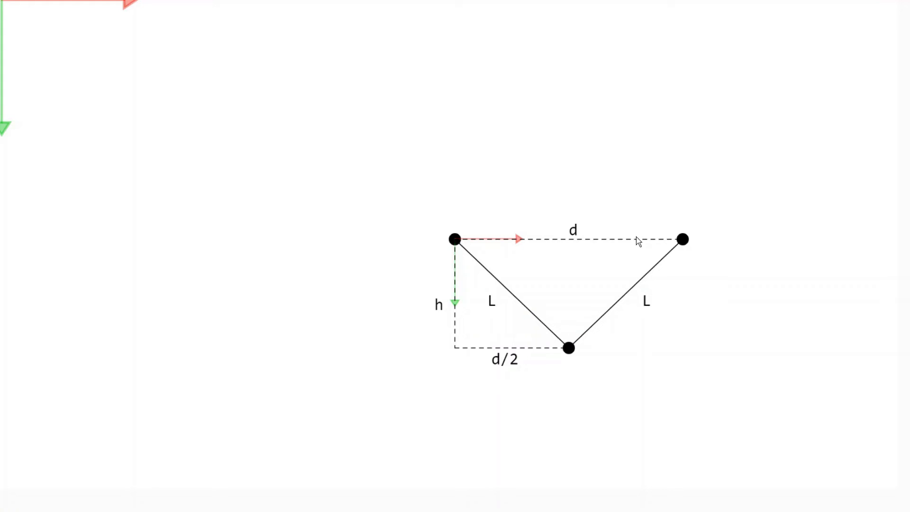
mouse_move(500, 321)
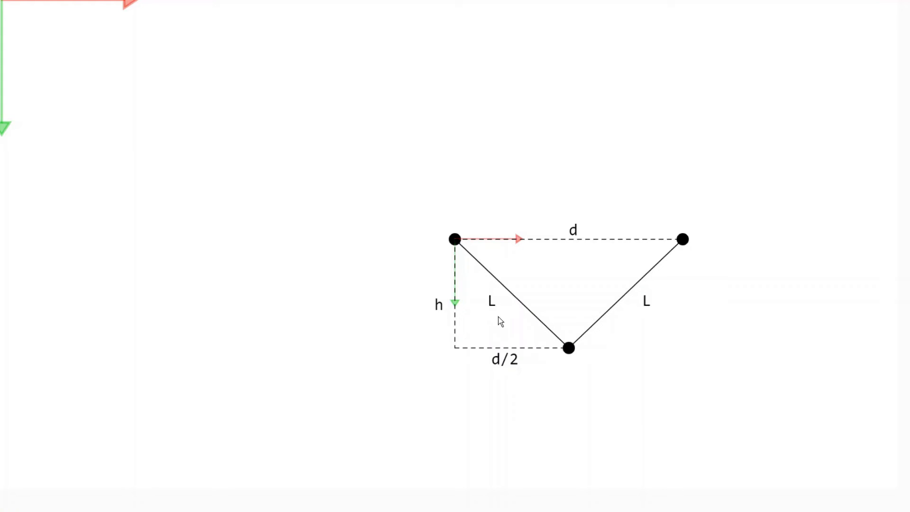
left_click_drag(683, 239, 673, 264)
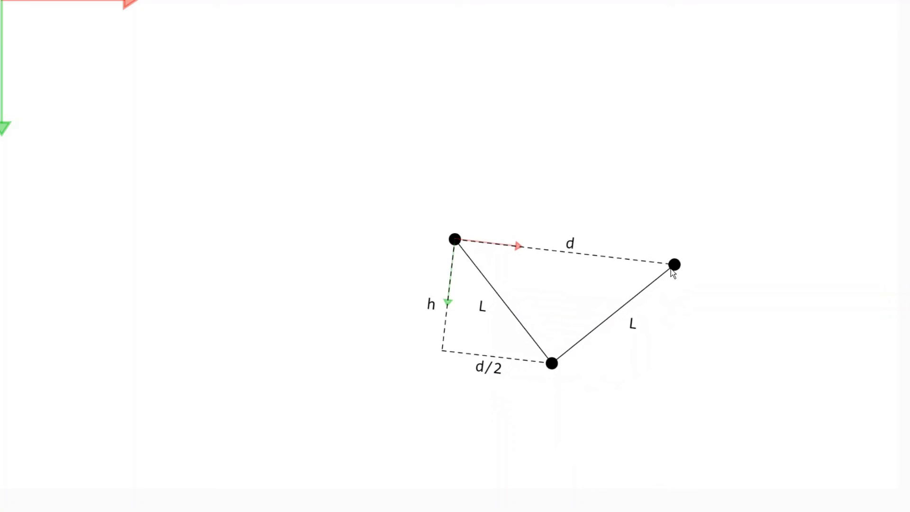
Step: Drag the target down, then up and left, to test the construction's rotation
left_click_drag(672, 265, 674, 336)
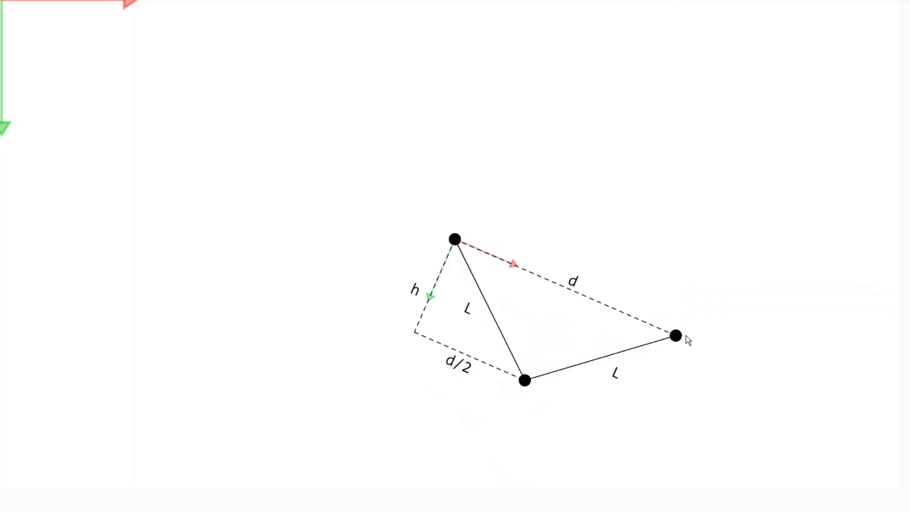
left_click_drag(676, 336, 652, 227)
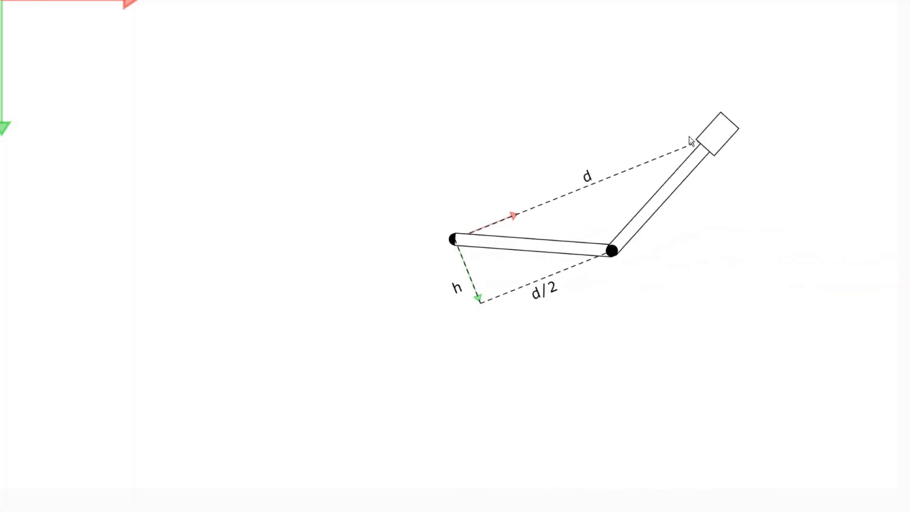
left_click_drag(691, 140, 726, 194)
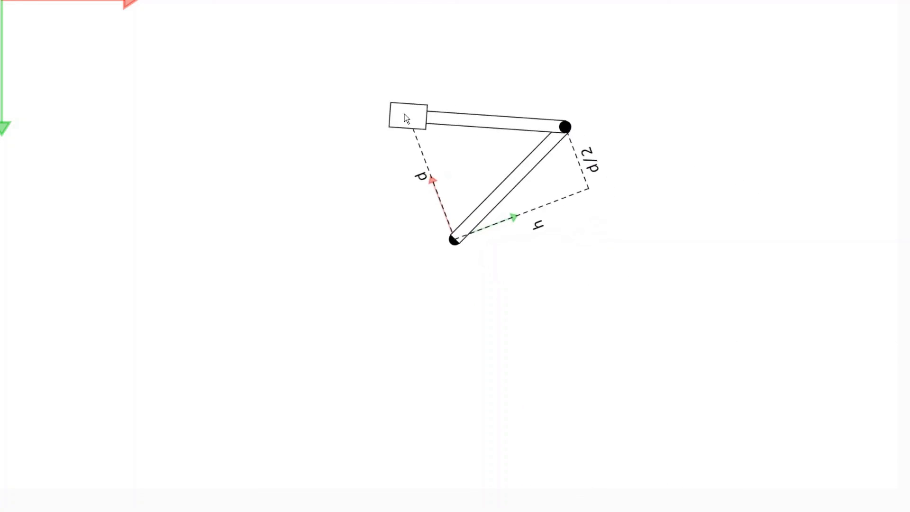
left_click_drag(406, 116, 693, 151)
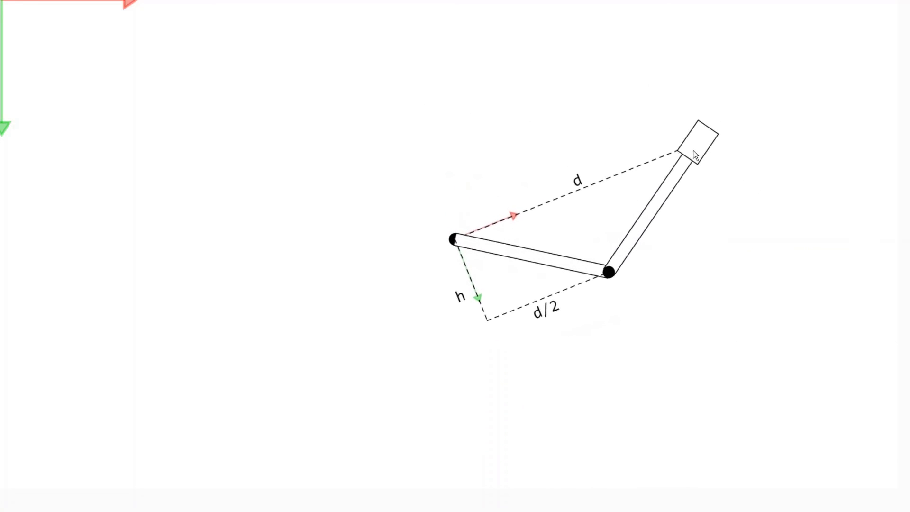
left_click_drag(693, 154, 667, 114)
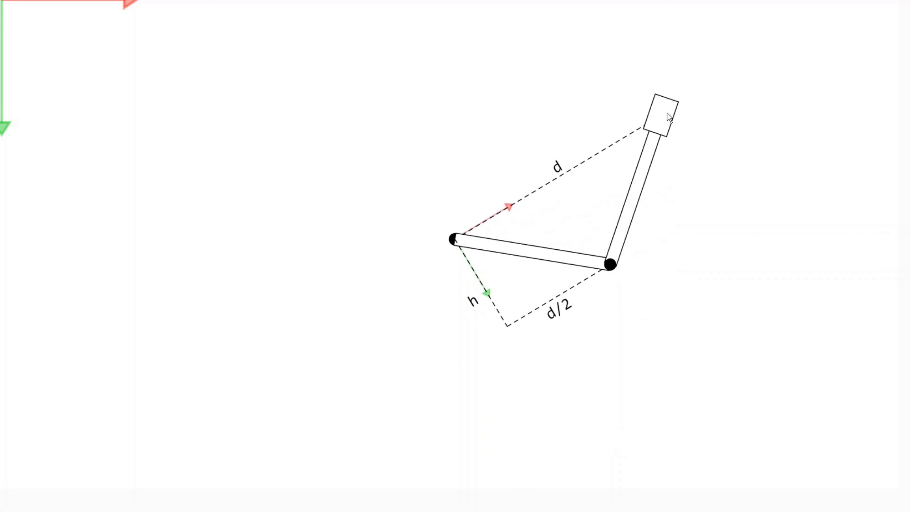